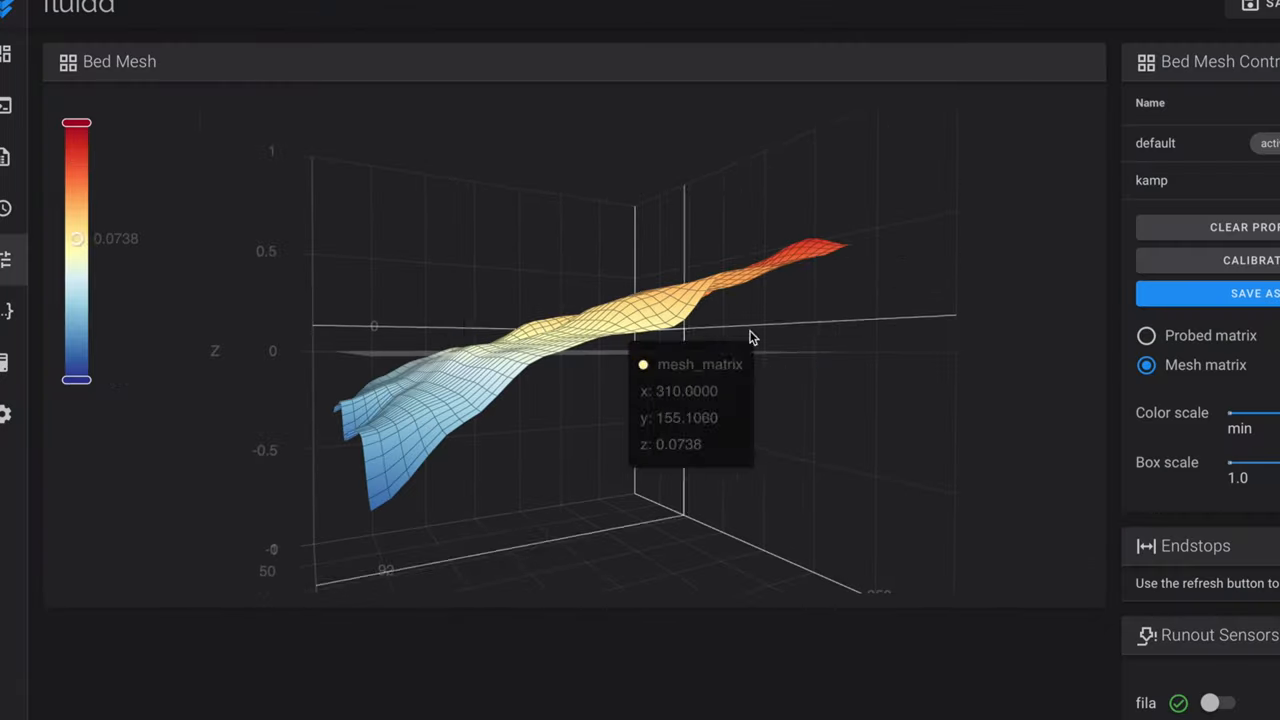
Inspect the bed mesh surface and scroll through the Hall filament width sensor docs
{"action": "left_click_drag", "start_coordinate": [752, 337], "coordinate": [597, 337]}
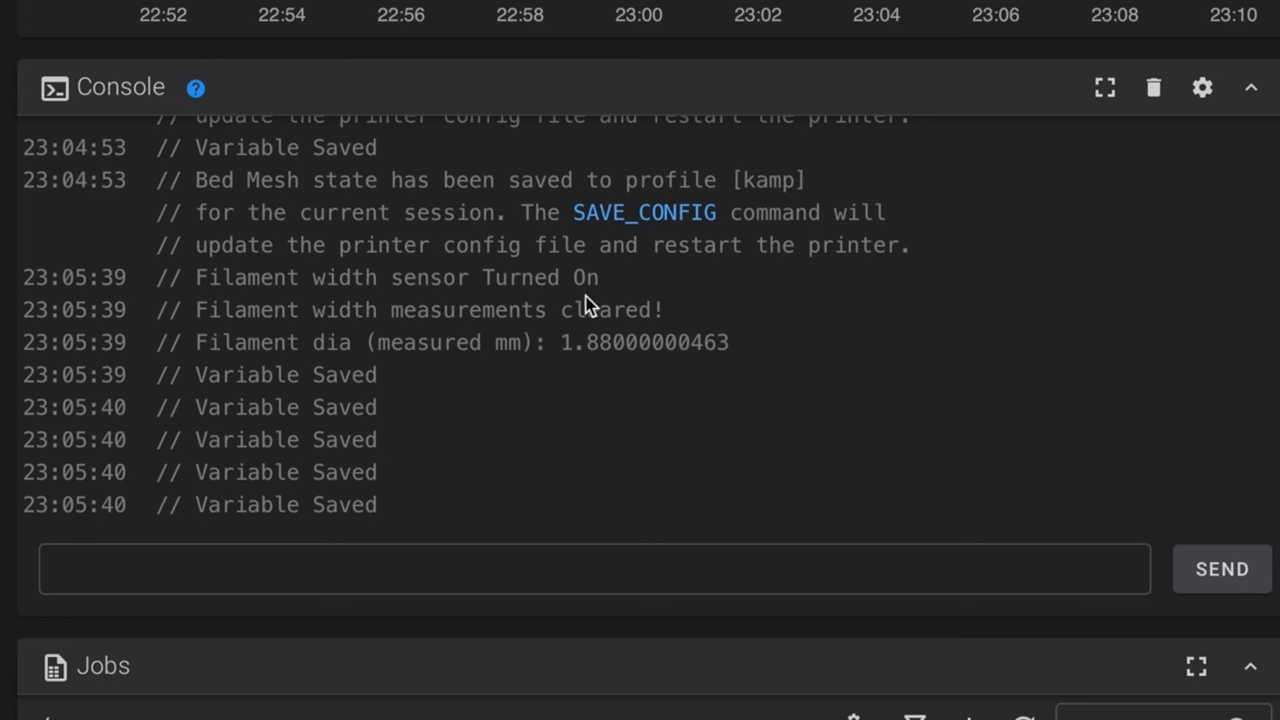
{"action": "mouse_move", "coordinate": [530, 375]}
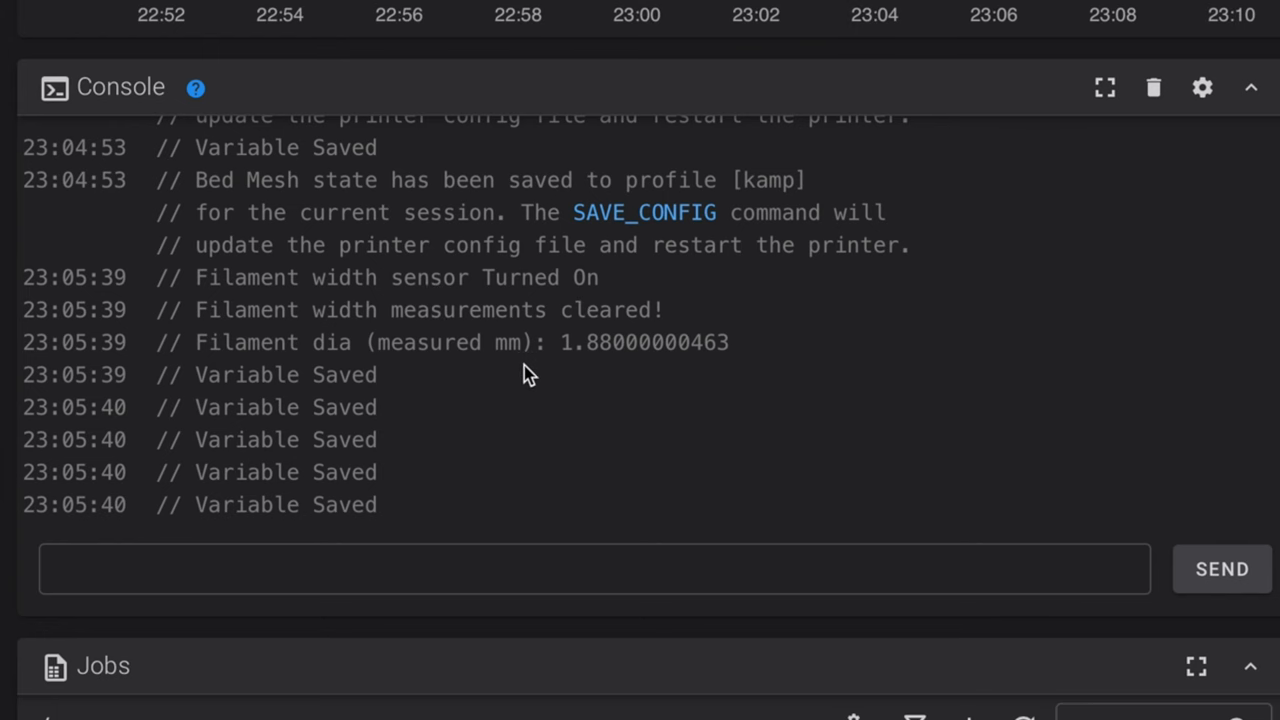
{"action": "mouse_move", "coordinate": [567, 368]}
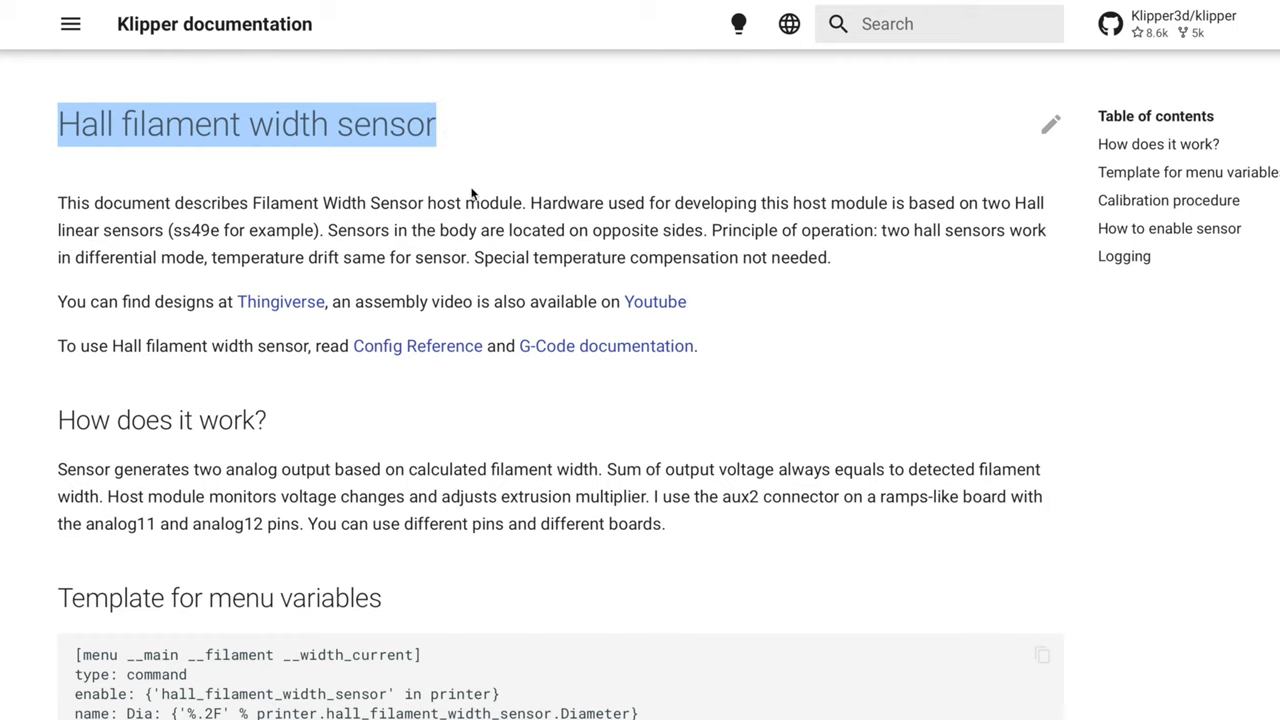
{"action": "scroll", "scroll_direction": "down", "scroll_amount": 3}
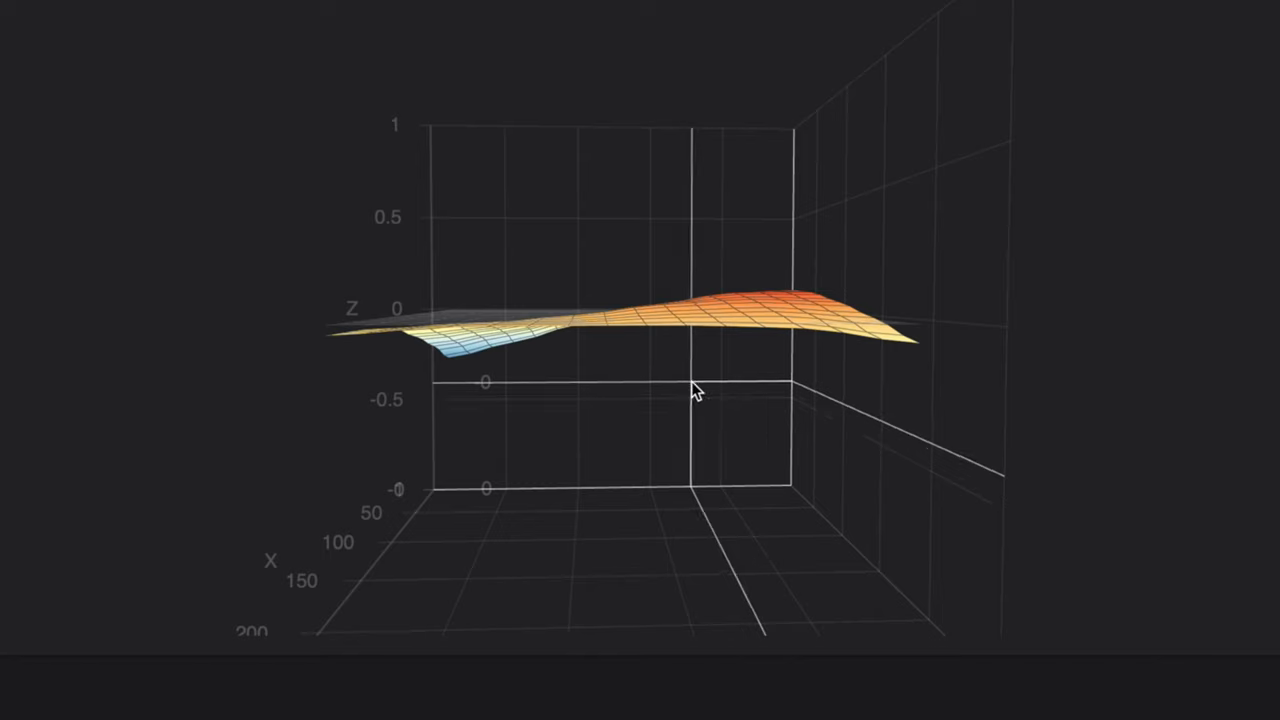
Orbit the bed mesh 3D graph to inspect its gentle dome from several angles
{"action": "left_click_drag", "start_coordinate": [697, 390], "coordinate": [830, 380]}
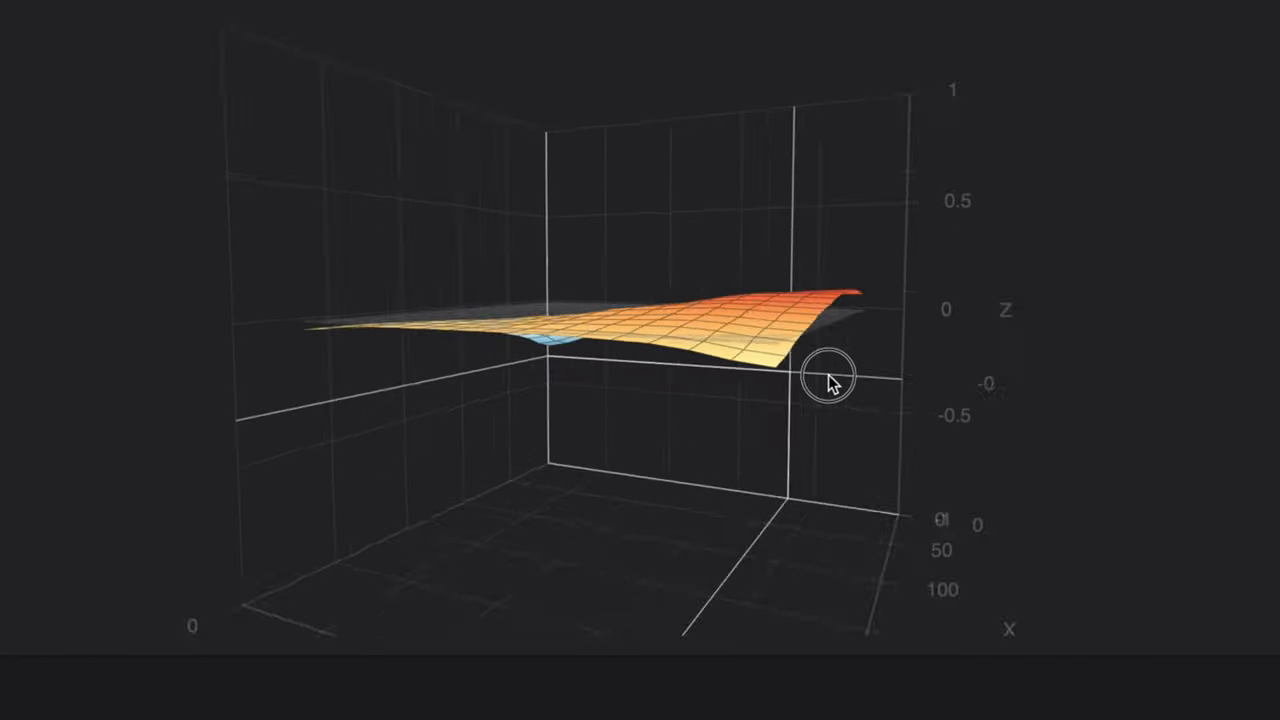
{"action": "left_click_drag", "start_coordinate": [830, 385], "coordinate": [895, 362]}
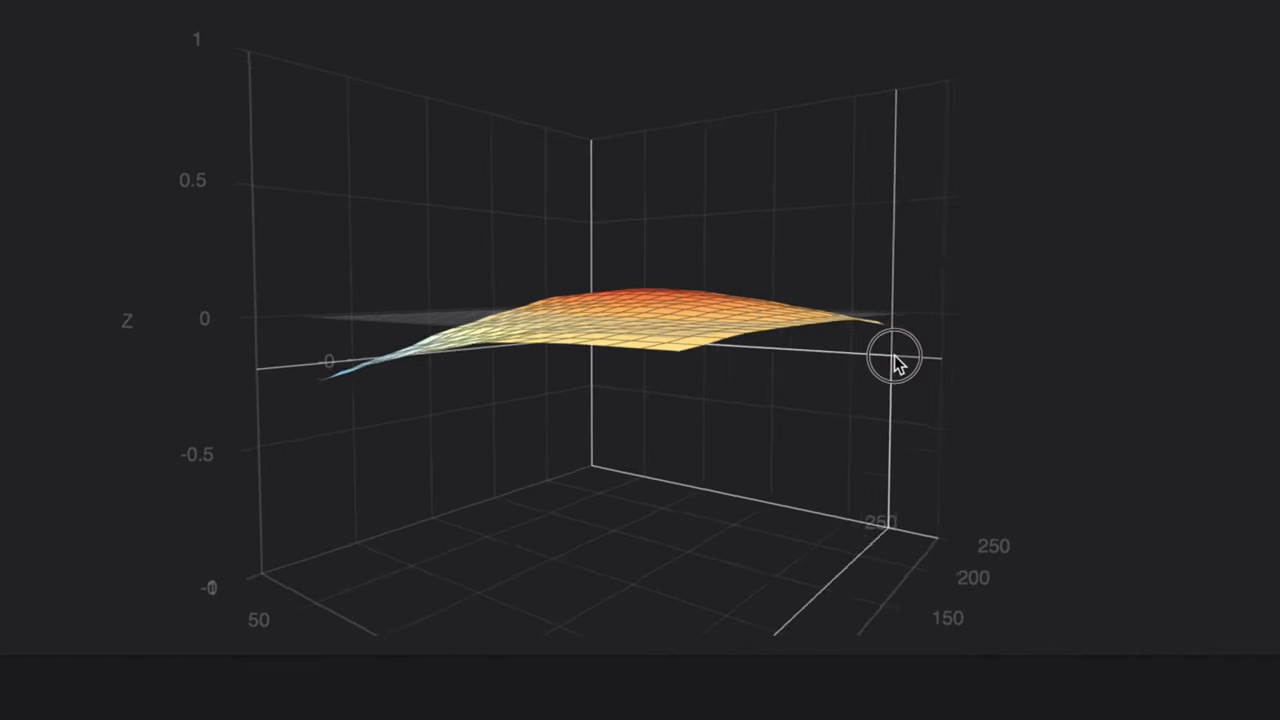
{"action": "left_click_drag", "start_coordinate": [900, 360], "coordinate": [750, 365]}
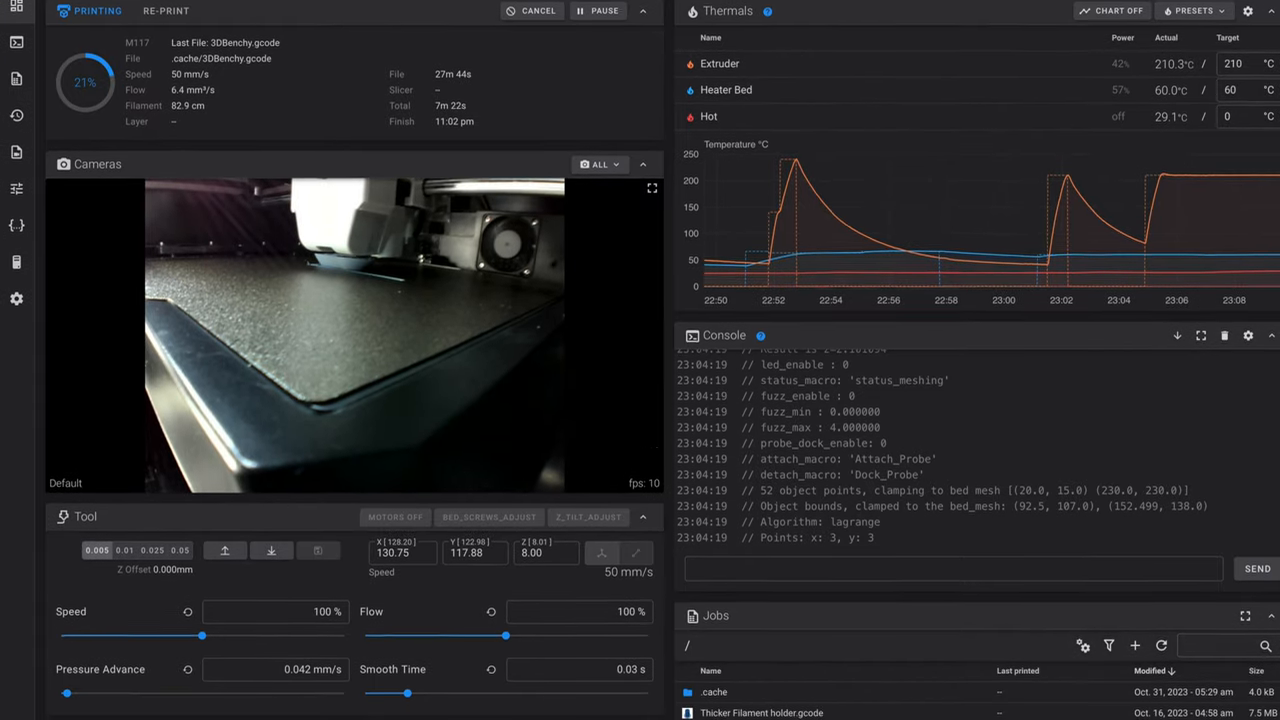
Scroll the Fluidd dashboard down past thermals and camera toward the console
{"action": "scroll", "scroll_direction": "down", "scroll_amount": 3}
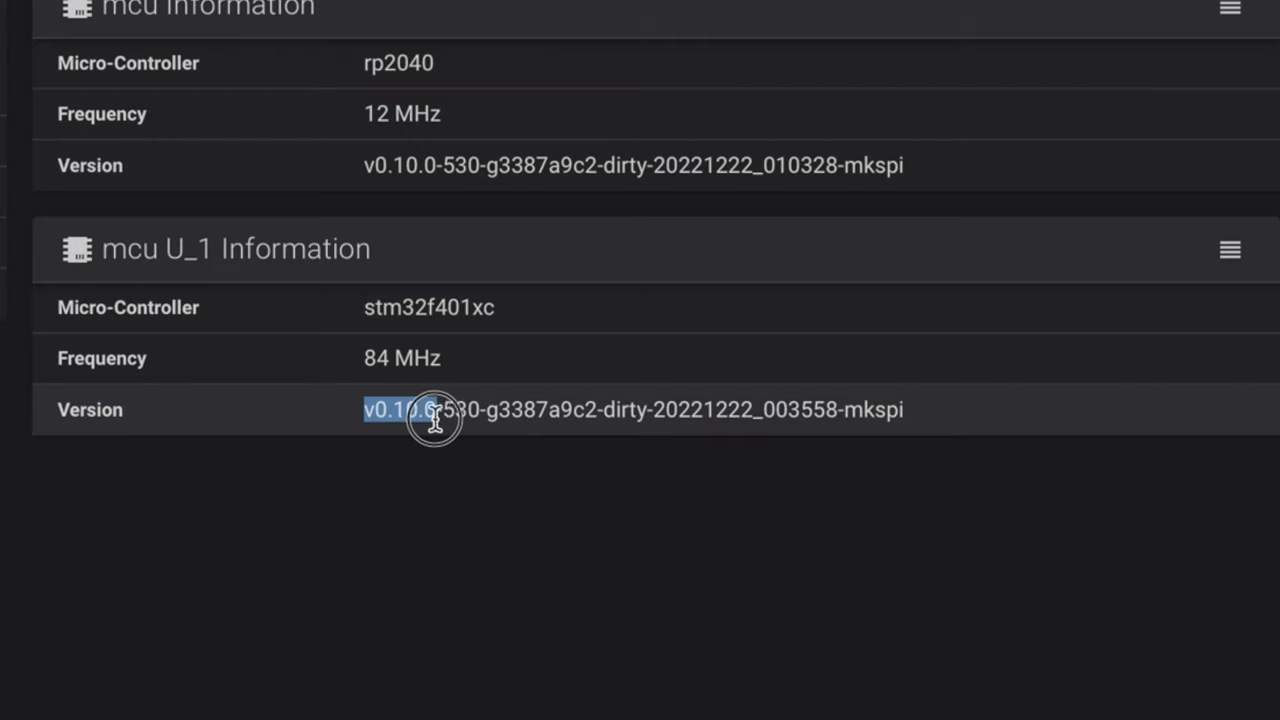
{"action": "mouse_move", "coordinate": [447, 417]}
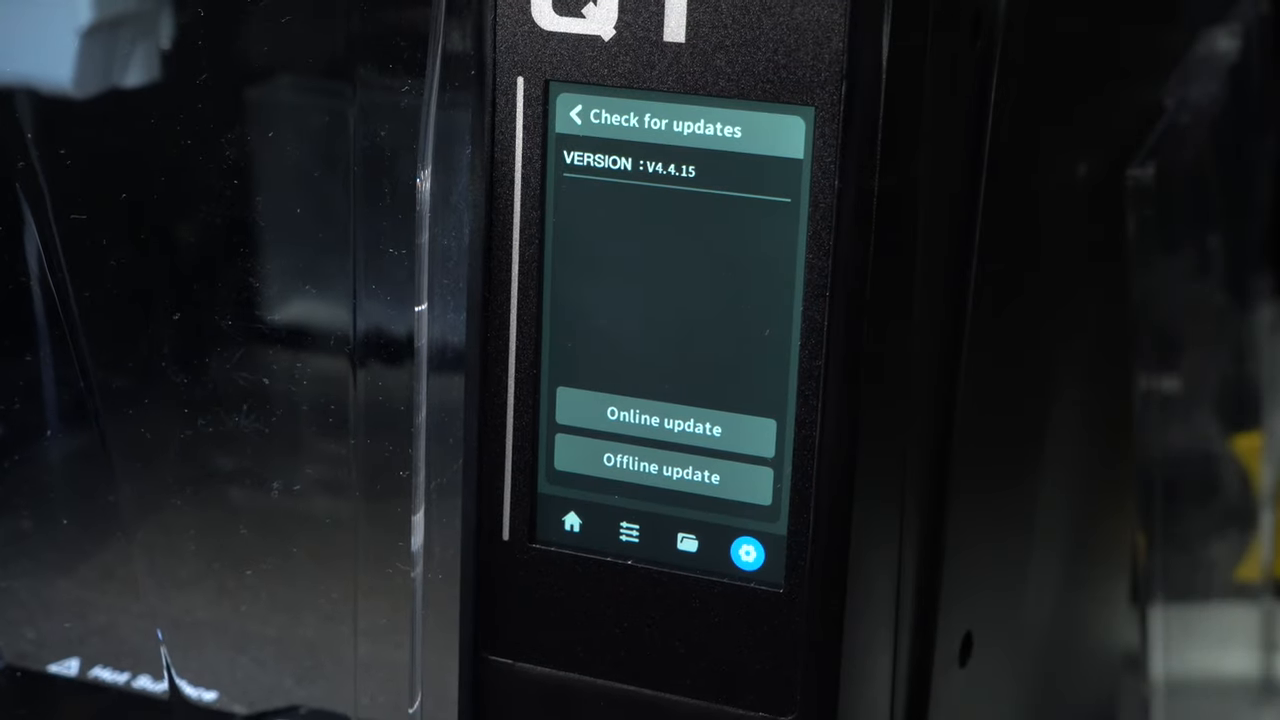
Run Check for updates on the touchscreen, showing firmware V4.4.15
{"action": "left_click", "coordinate": [663, 422]}
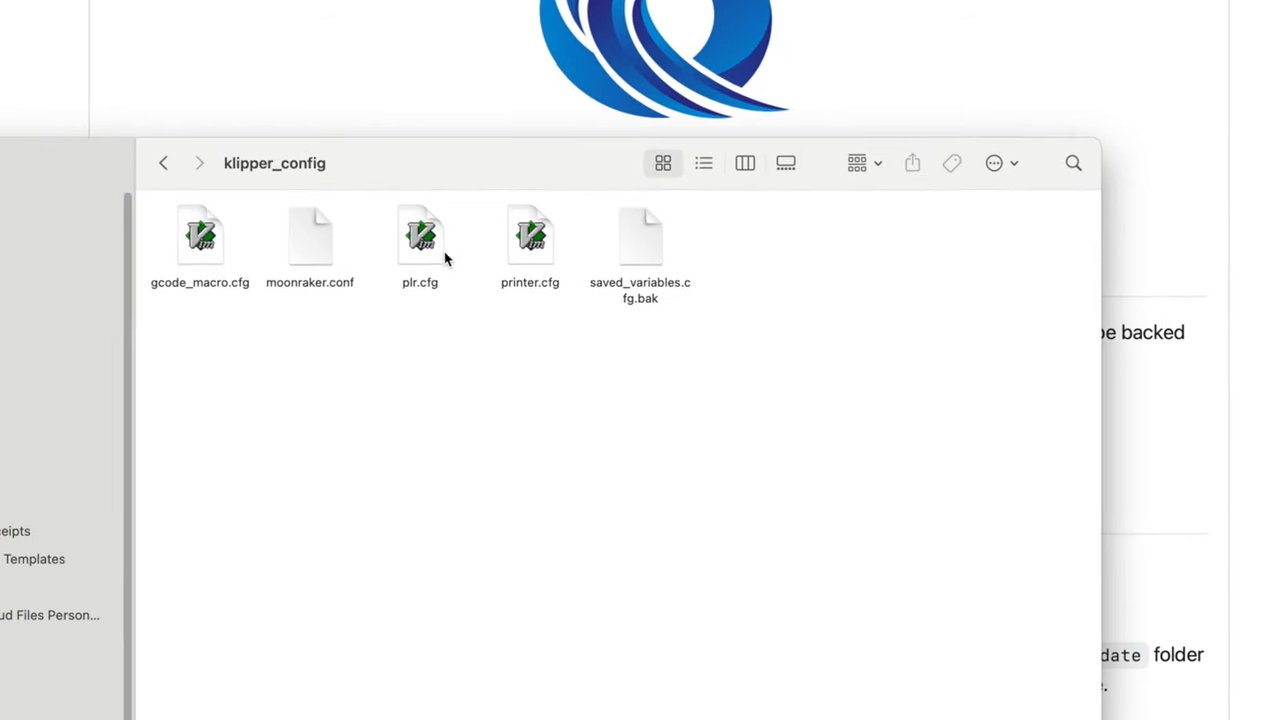
View printer.cfg from klipper_config and highlight its saved [input_shaper] zv 53.0/44.0 Hz lines
{"action": "left_click", "coordinate": [530, 235]}
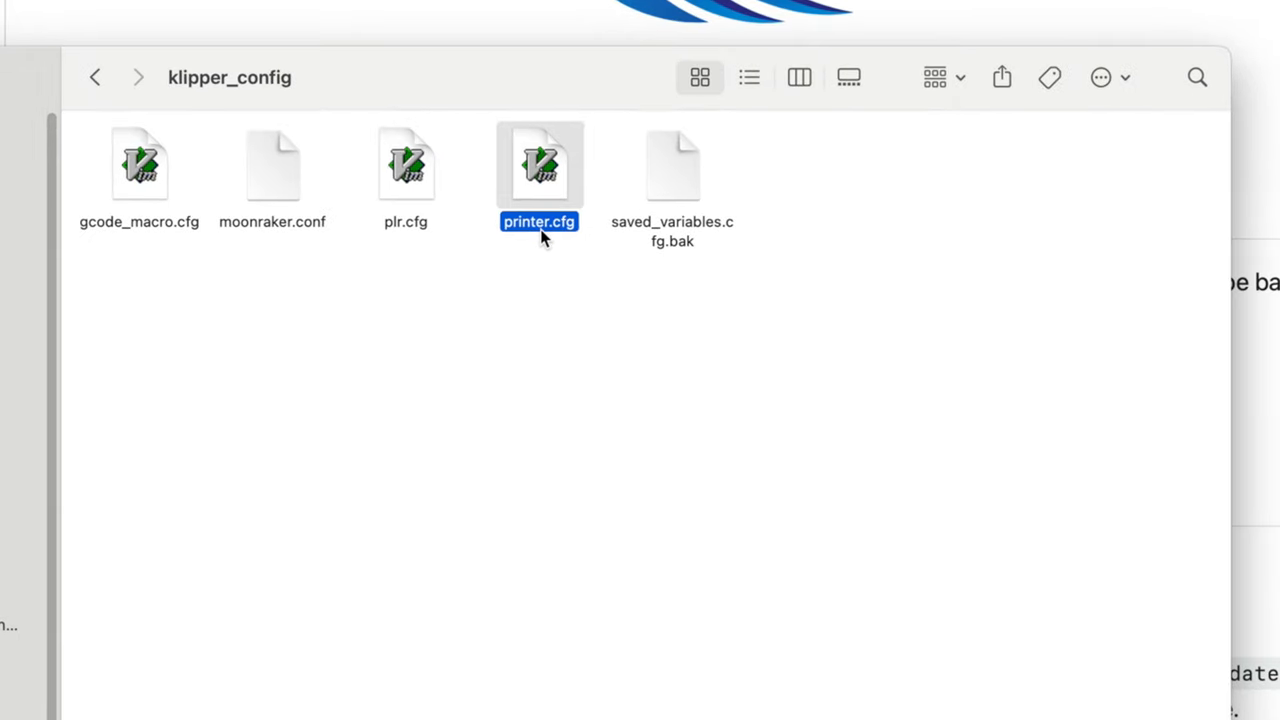
{"action": "double_click", "coordinate": [539, 165]}
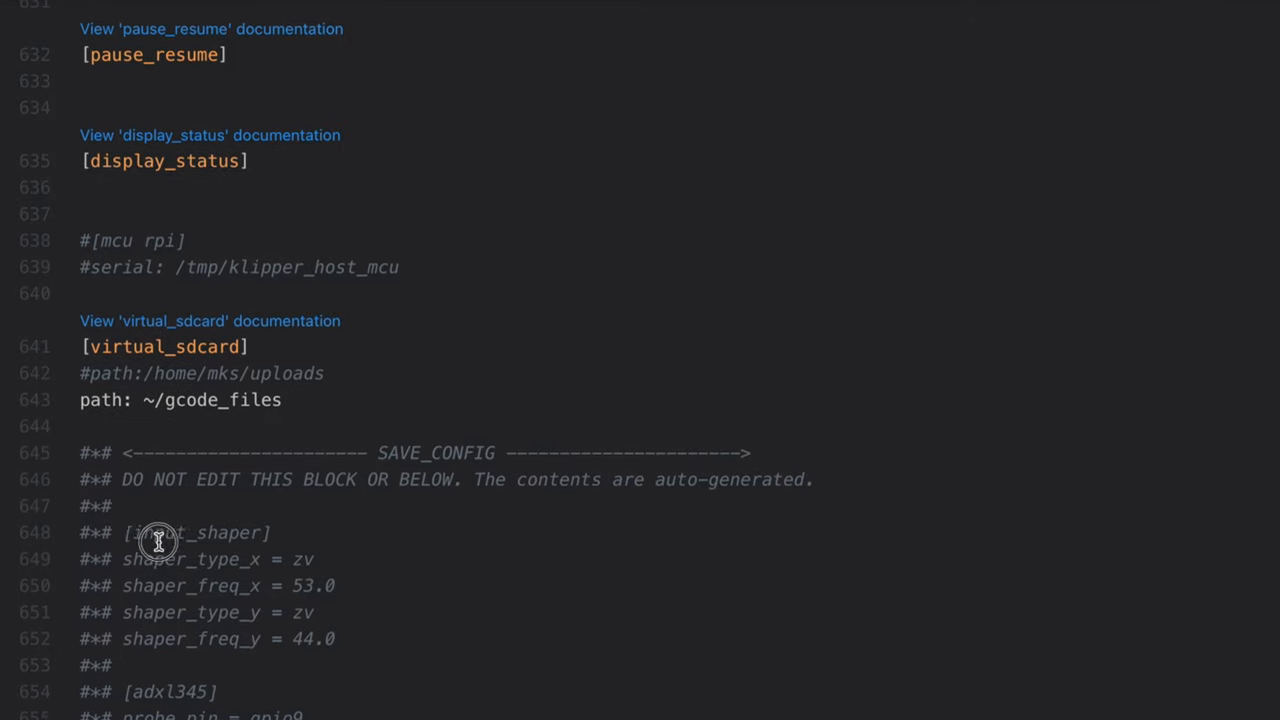
{"action": "left_click_drag", "start_coordinate": [158, 532], "coordinate": [365, 498]}
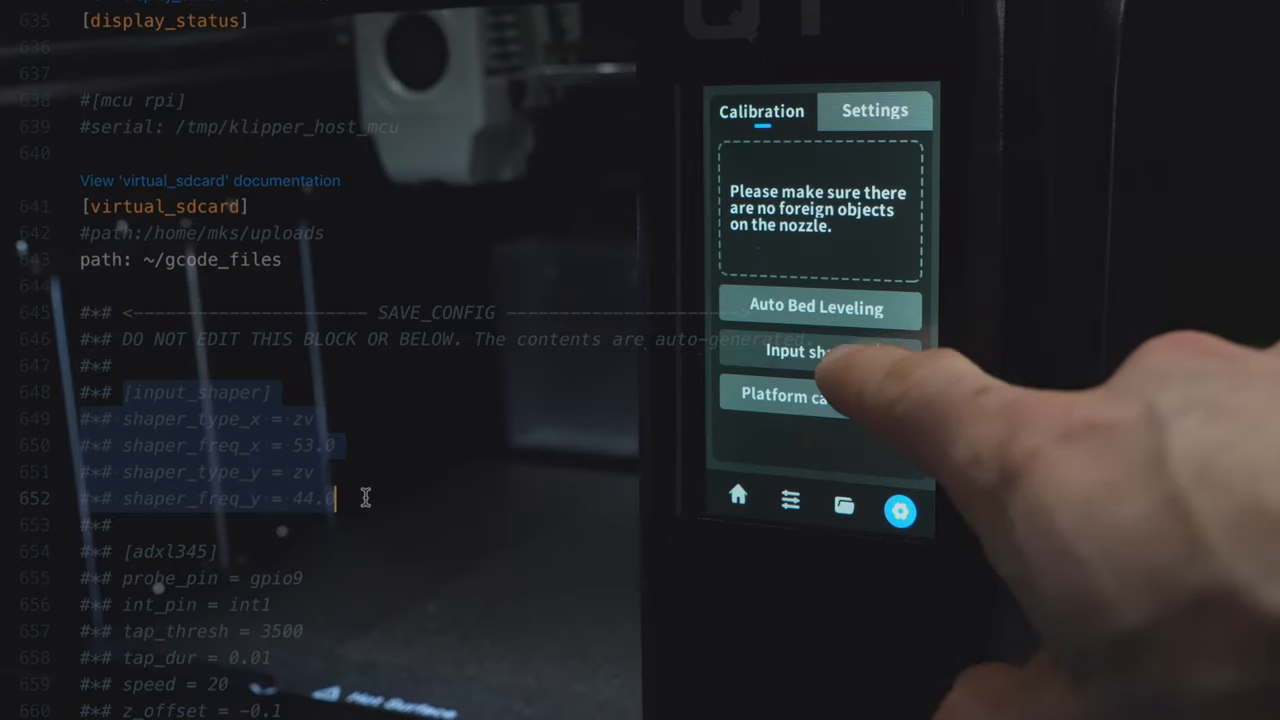
Start the Input shaper calibration from the touchscreen calibration page
{"action": "left_click", "coordinate": [810, 351]}
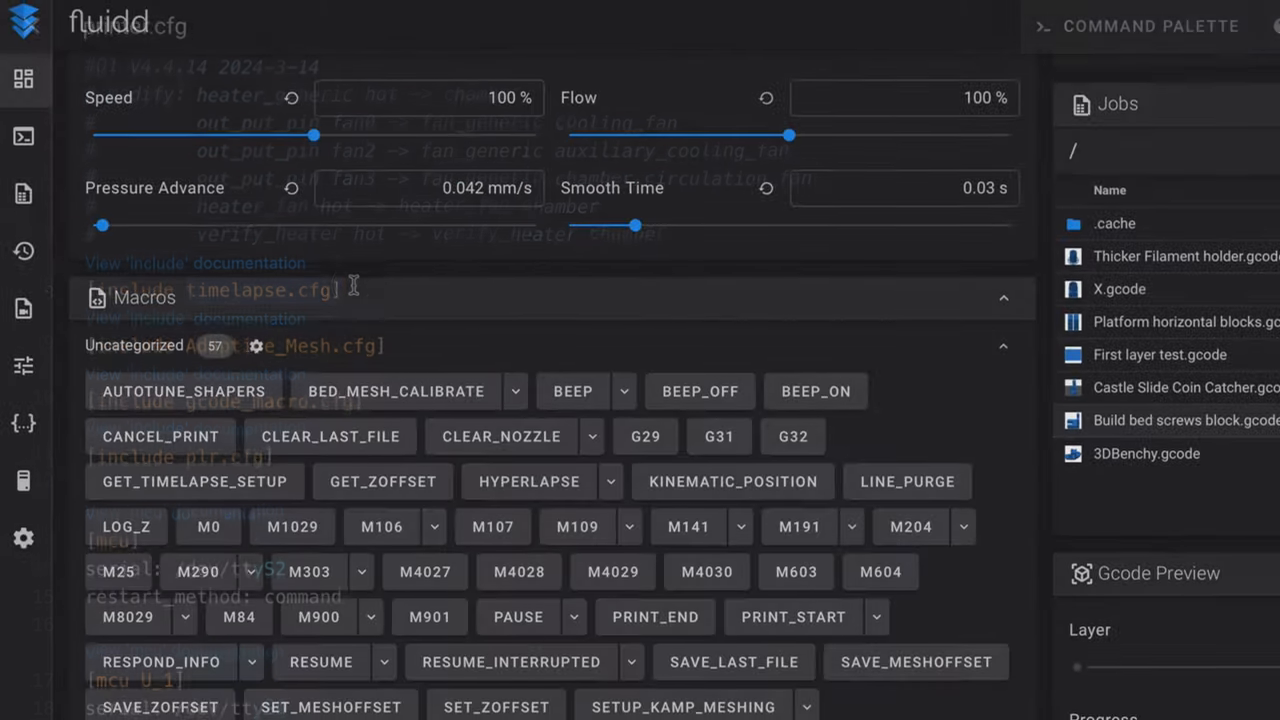
Scroll the dashboard down to the tuning sliders, Macros panel and Jobs list
{"action": "scroll", "scroll_direction": "down", "scroll_amount": 3}
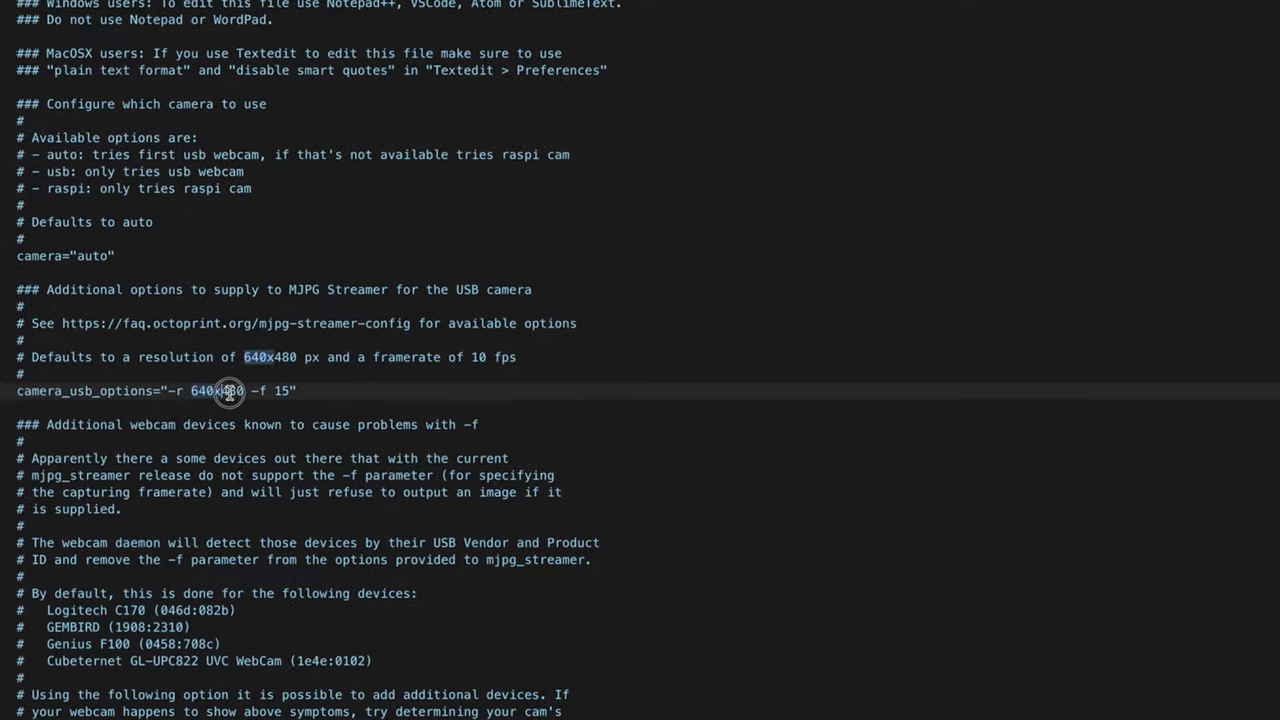
Change camera_usb_options resolution from 640x480 to 1080x720 in the webcam config
{"action": "scroll", "scroll_direction": "up", "scroll_amount": 3}
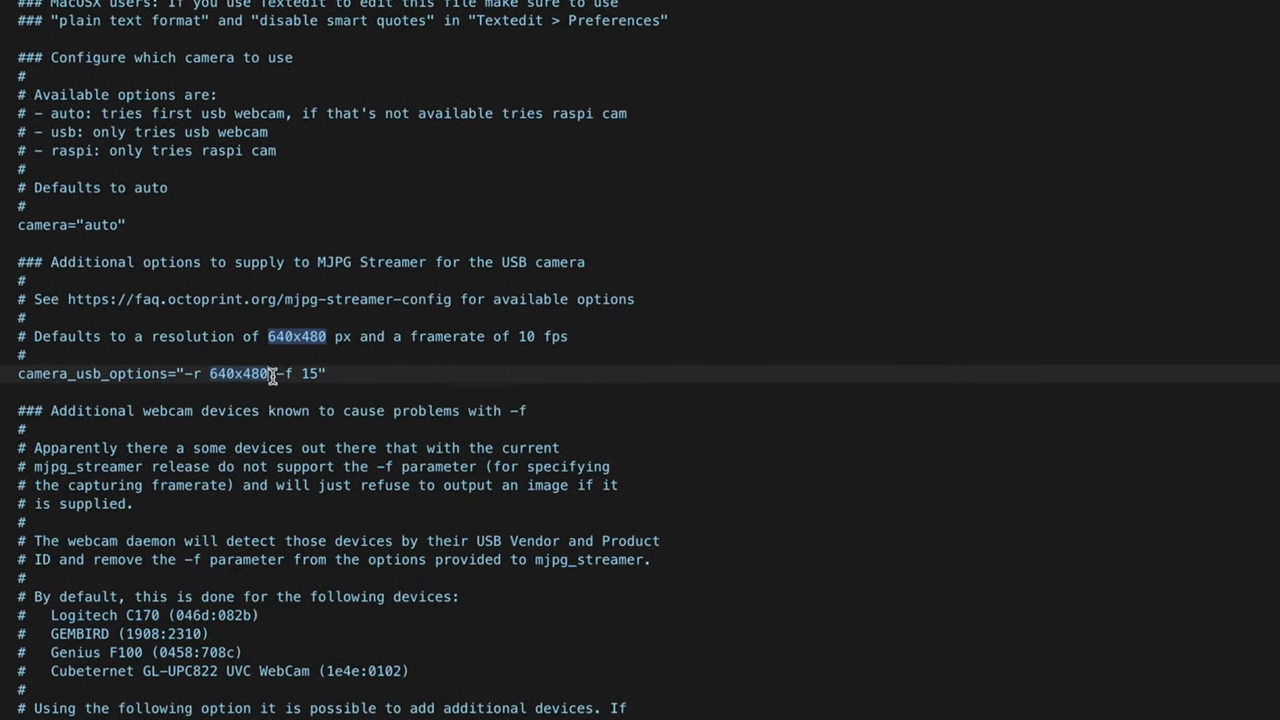
{"action": "type", "text": "108"}
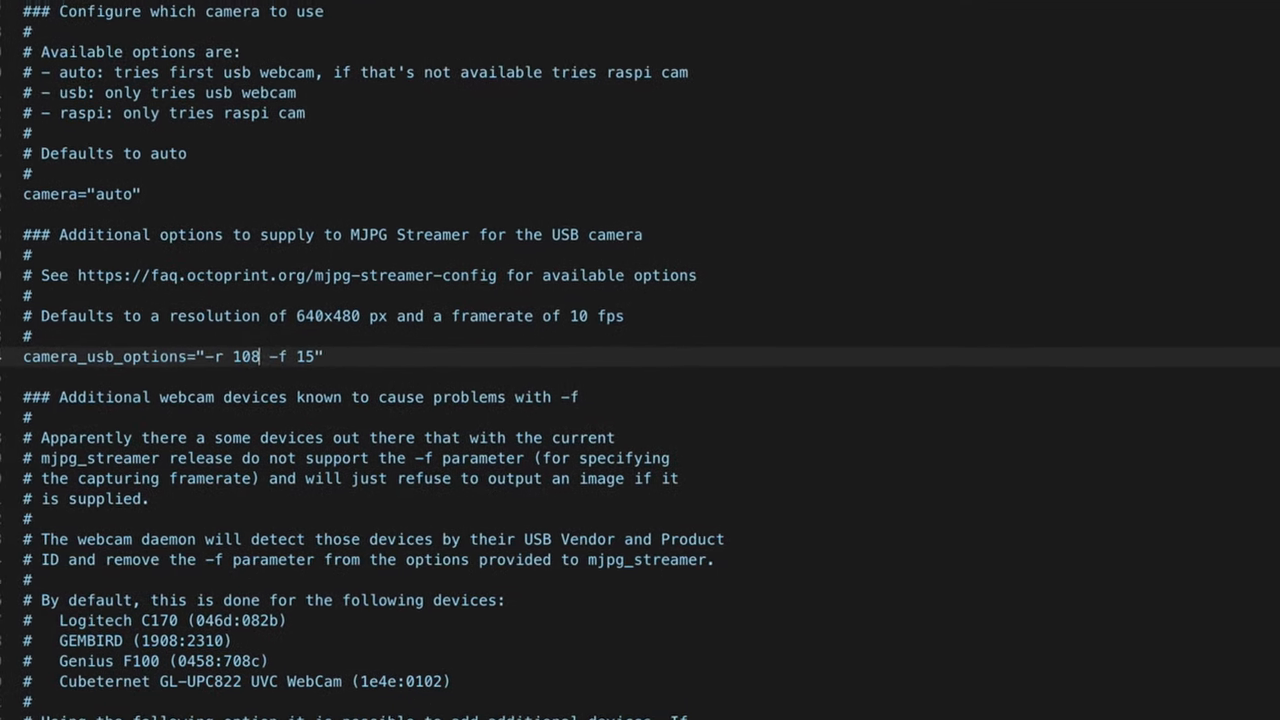
{"action": "type", "text": "0x720"}
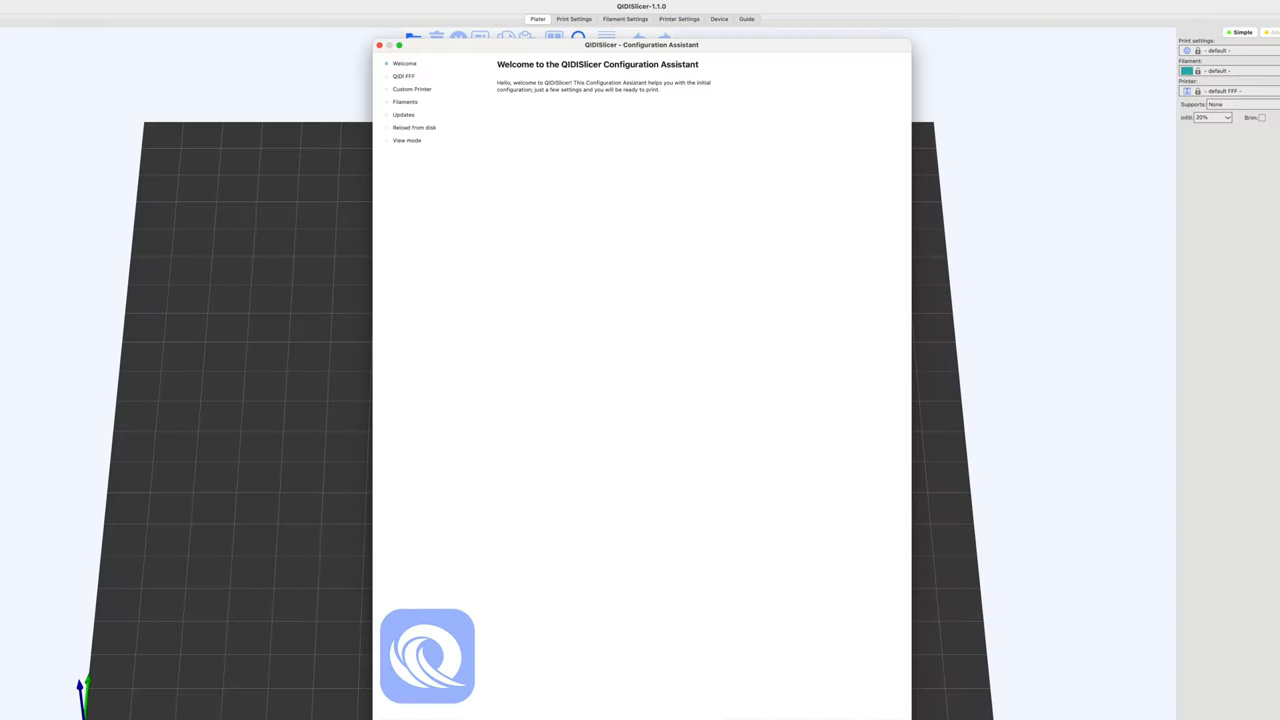
Bring up QIDISlicer's Configuration Assistant on its Welcome page
{"action": "left_click", "coordinate": [404, 76]}
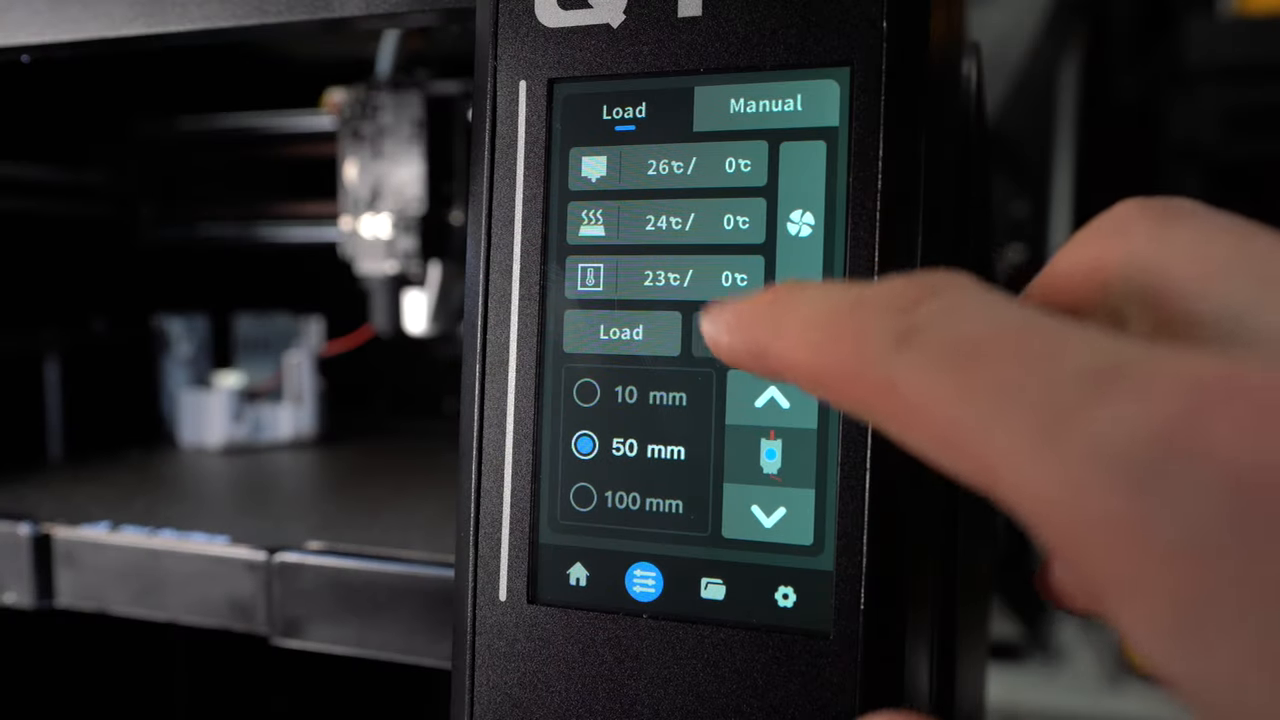
Load 50 mm of filament into the extruder from the touchscreen Load page
{"action": "left_click", "coordinate": [620, 332]}
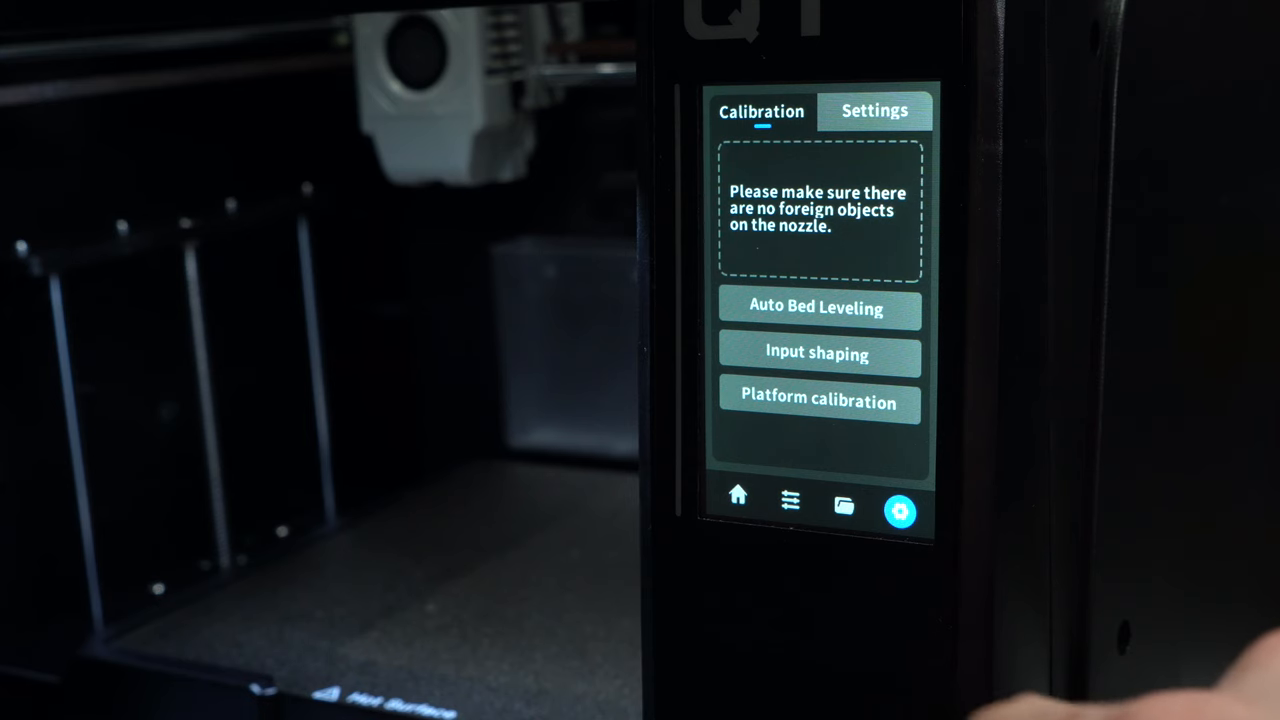
Start the input shaping calibration from Settings > Calibration on the touchscreen
{"action": "left_click", "coordinate": [816, 354]}
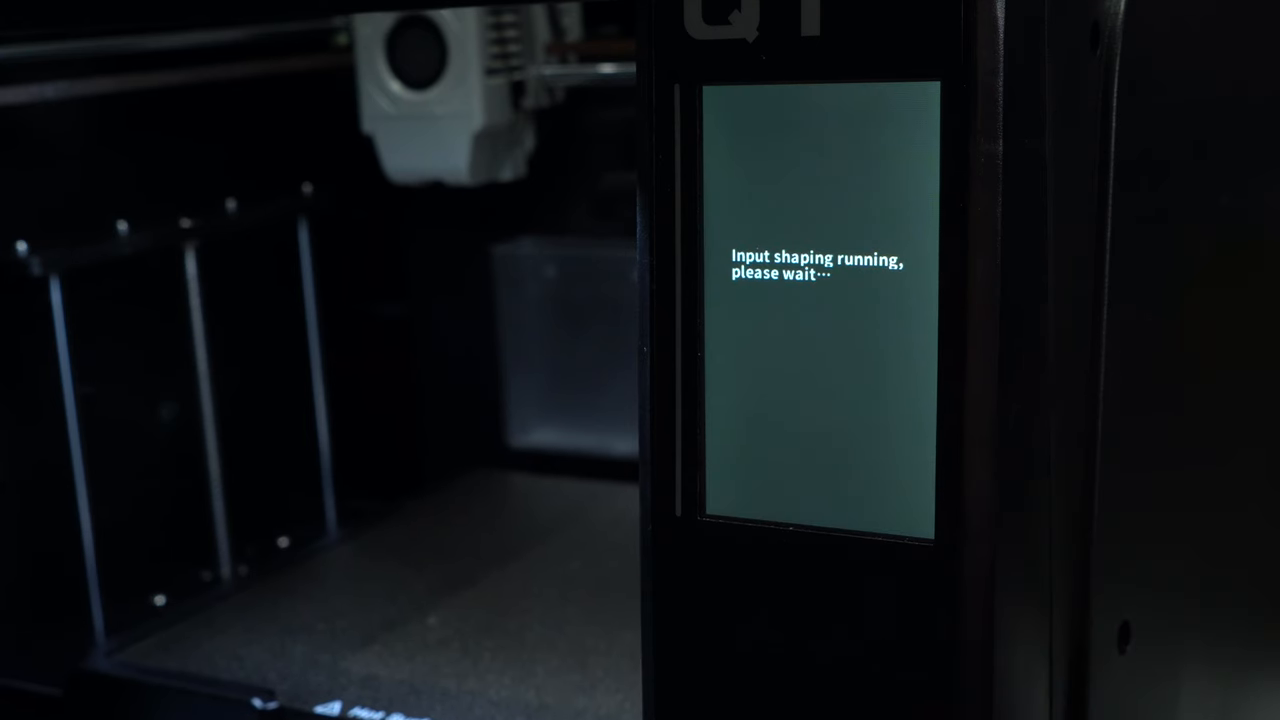